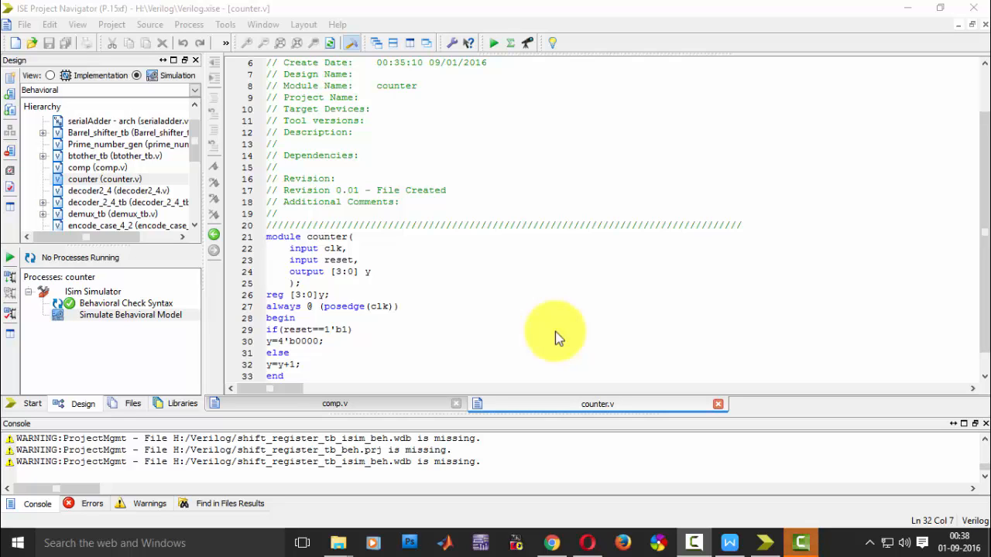
# - Create a new Verilog Test Fixture source named counter_tb associated with the counter module
pyautogui.click(105, 180)
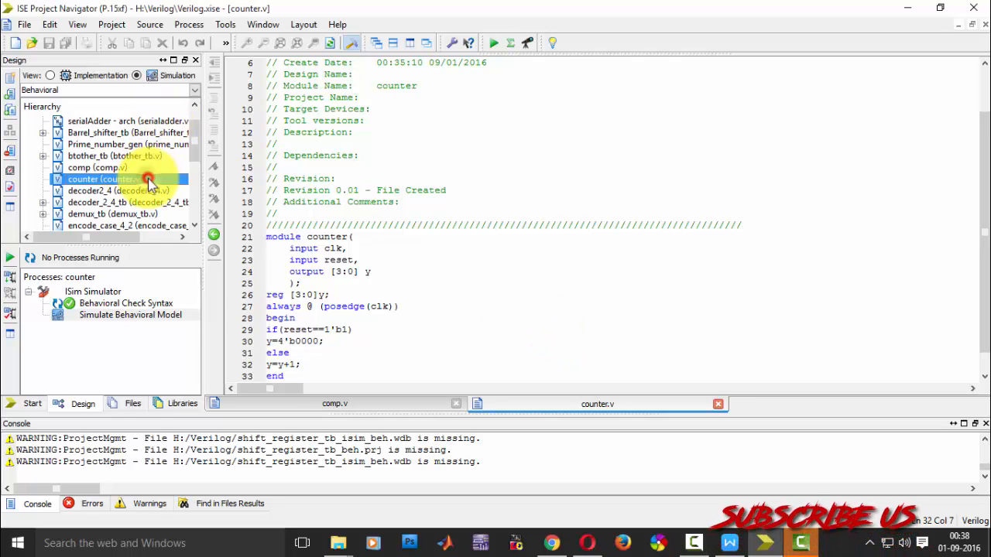
pyautogui.rightClick(106, 179)
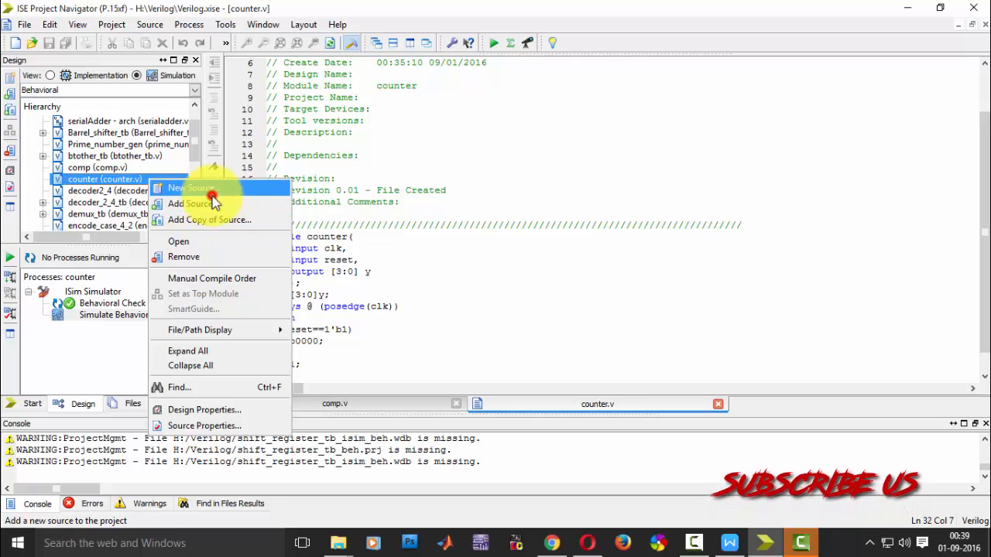
pyautogui.click(192, 189)
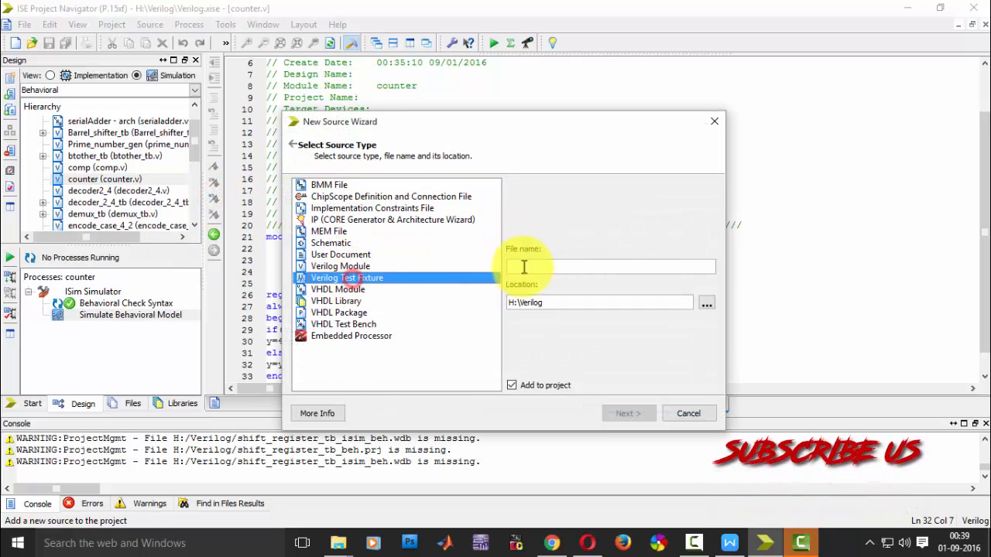
pyautogui.write('coun')
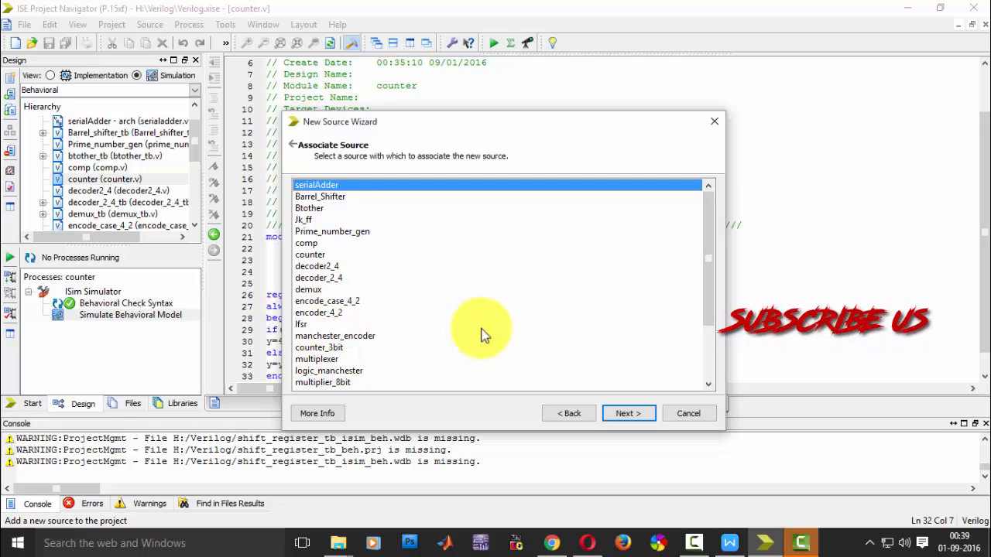
pyautogui.click(629, 412)
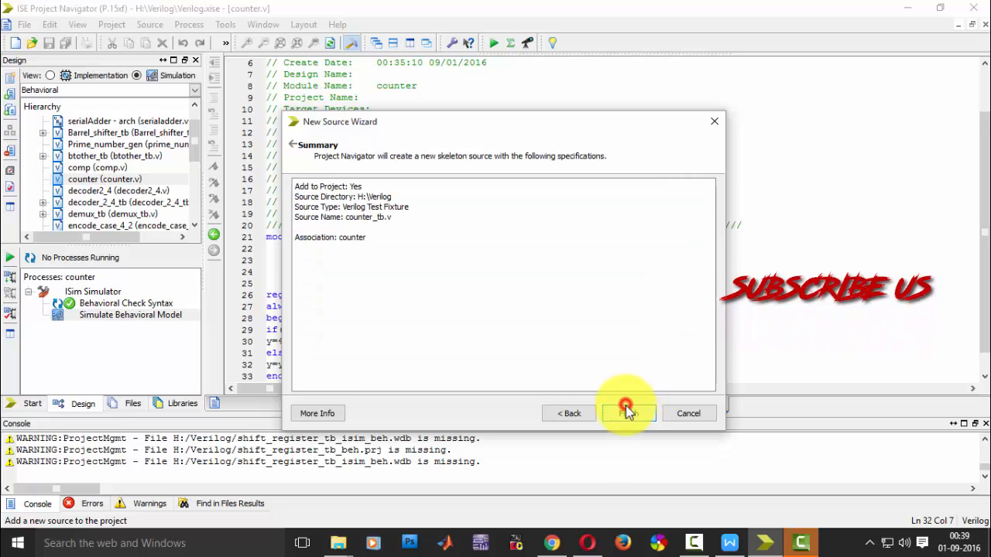
# - Finish the wizard and add the stimulus line clk=1; reset=0; #100; to the initial block
pyautogui.click(627, 412)
pyautogui.write('clk = 1;')
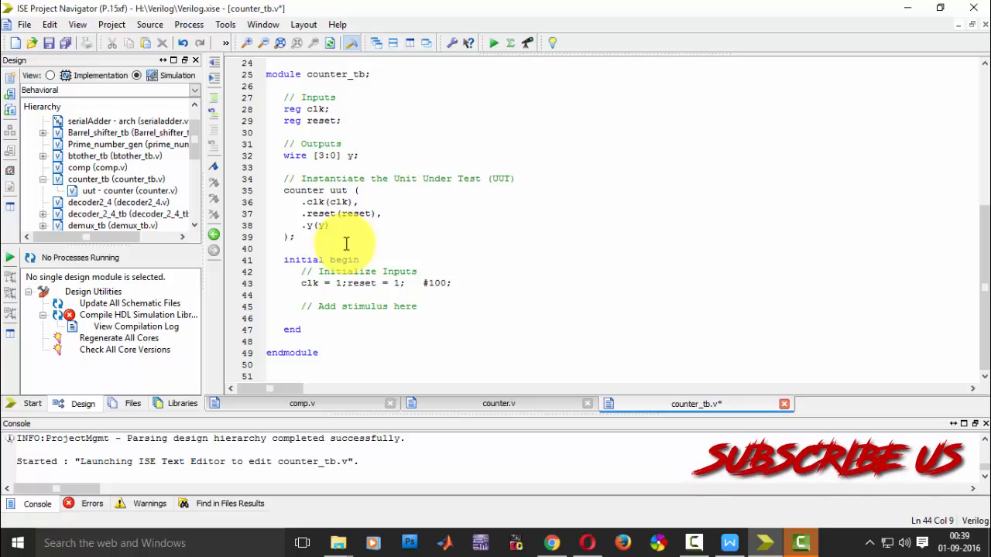
pyautogui.write('res')
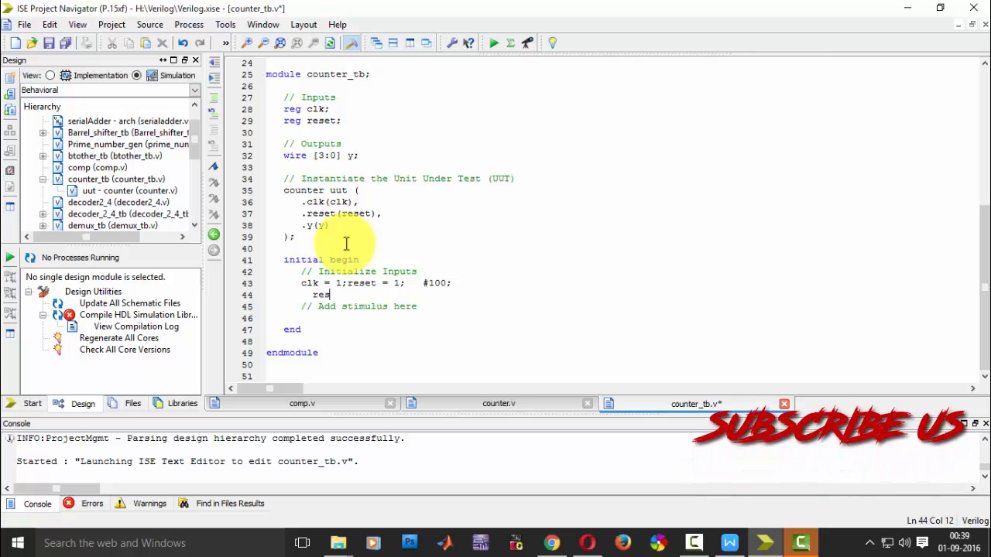
pyautogui.write('et=0;')
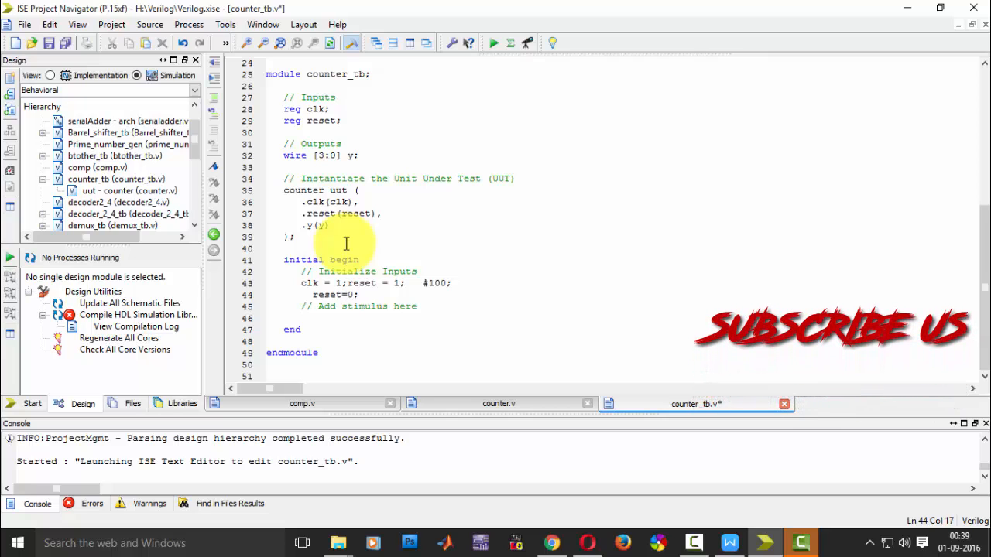
pyautogui.write('#100;')
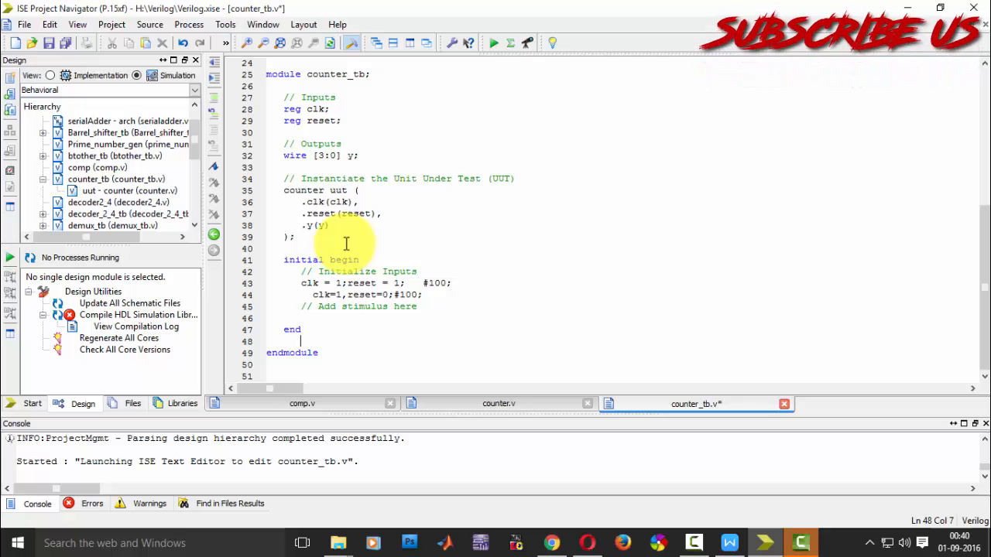
# - Add the clock-toggle statement always #10 clk=~clk; after the initial block and save
pyautogui.write('alwas')
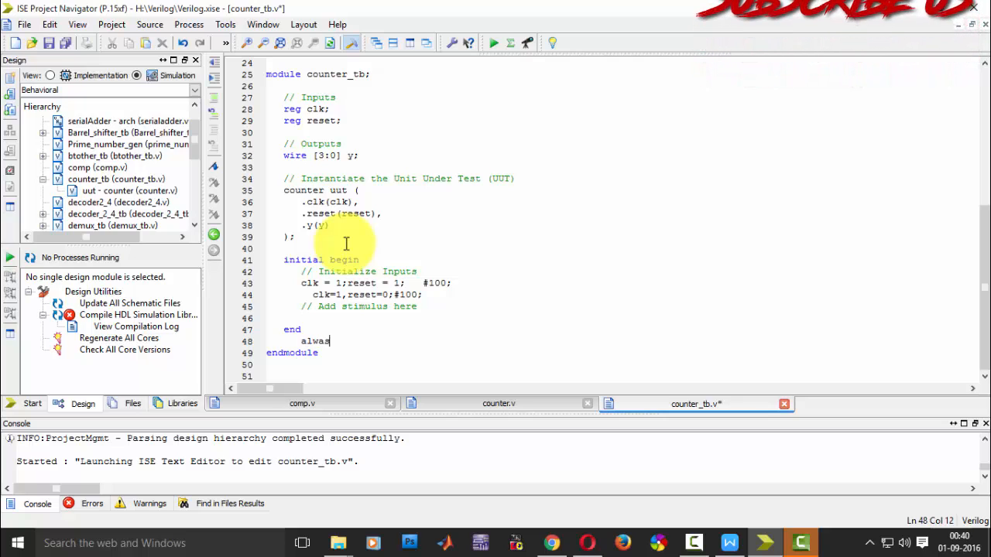
pyautogui.press('Backspace')
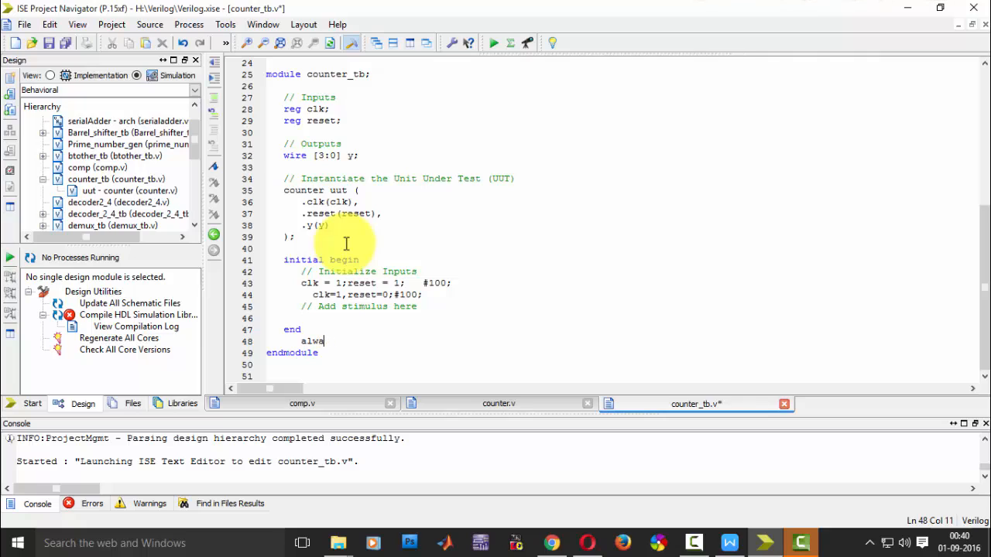
pyautogui.write('ys @')
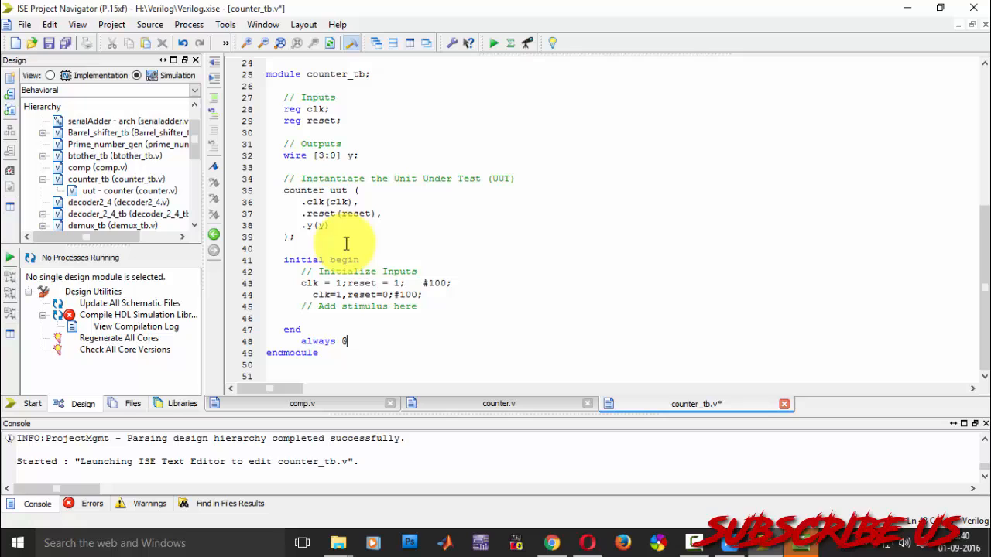
pyautogui.write('cl')
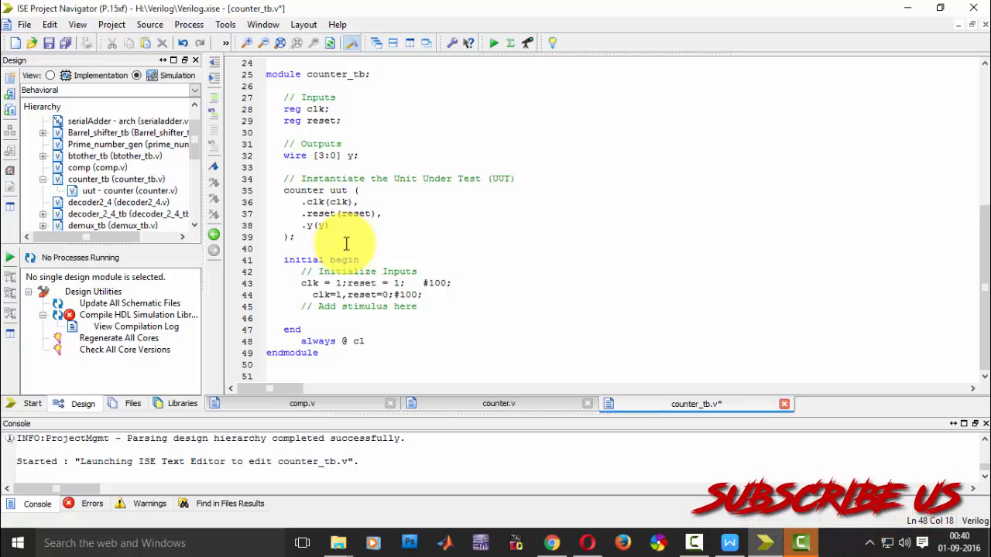
pyautogui.write('k=~')
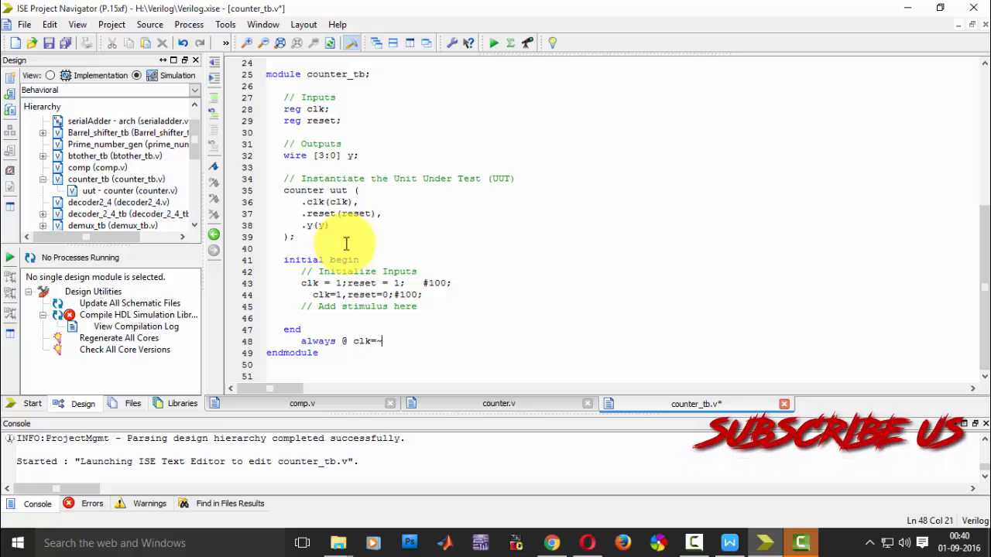
pyautogui.write('clk')
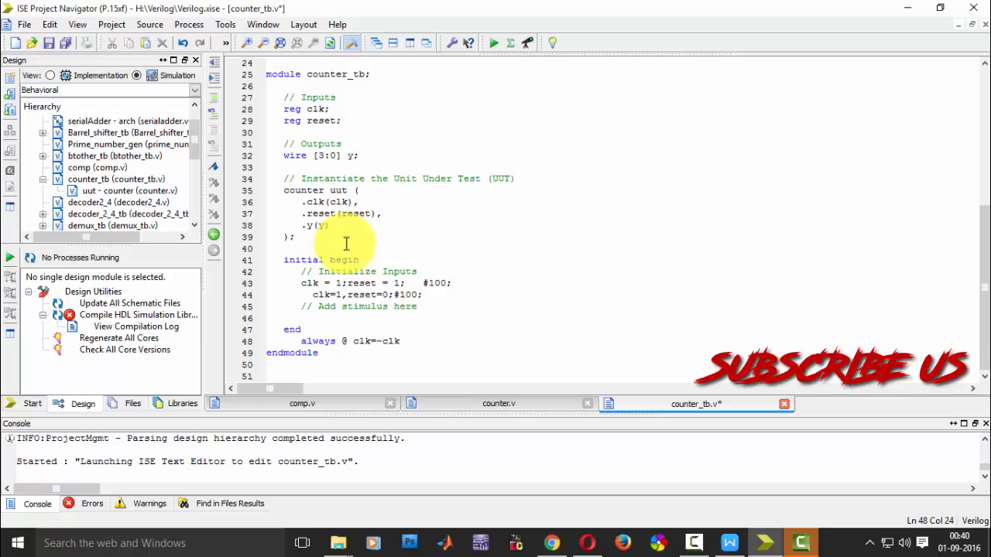
pyautogui.write('#100')
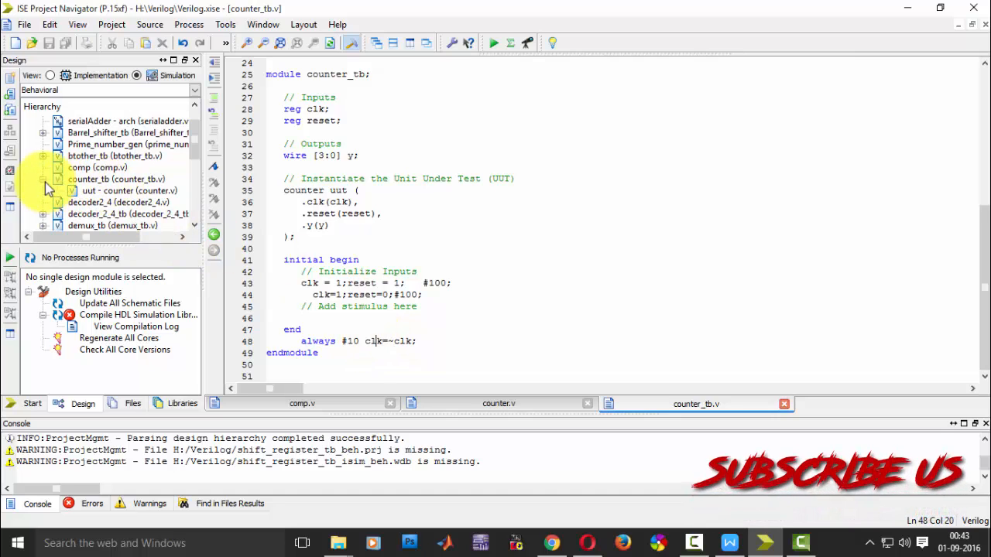
# - Run Behavioral Check Syntax on counter_tb and launch Simulate Behavioral Model in ISim
pyautogui.click(116, 180)
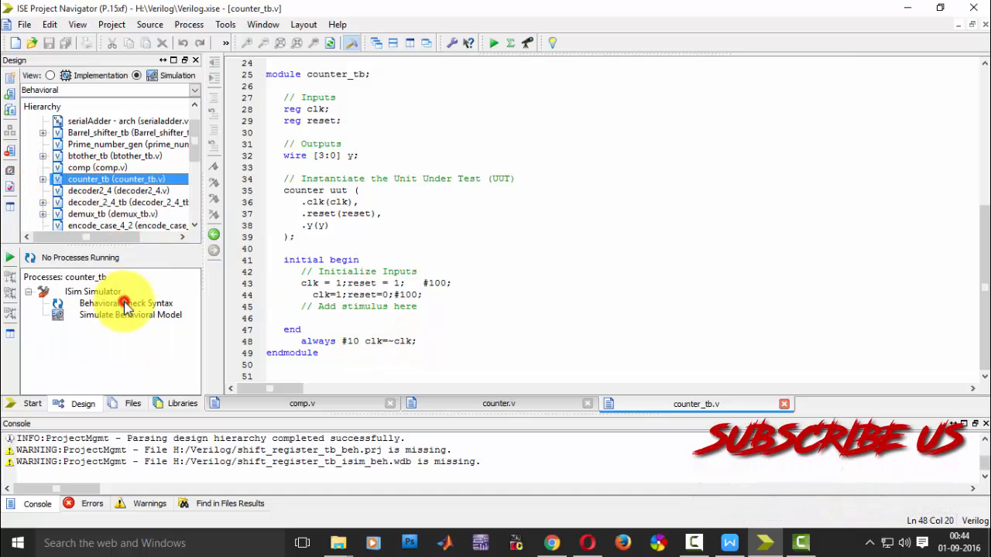
pyautogui.doubleClick(126, 301)
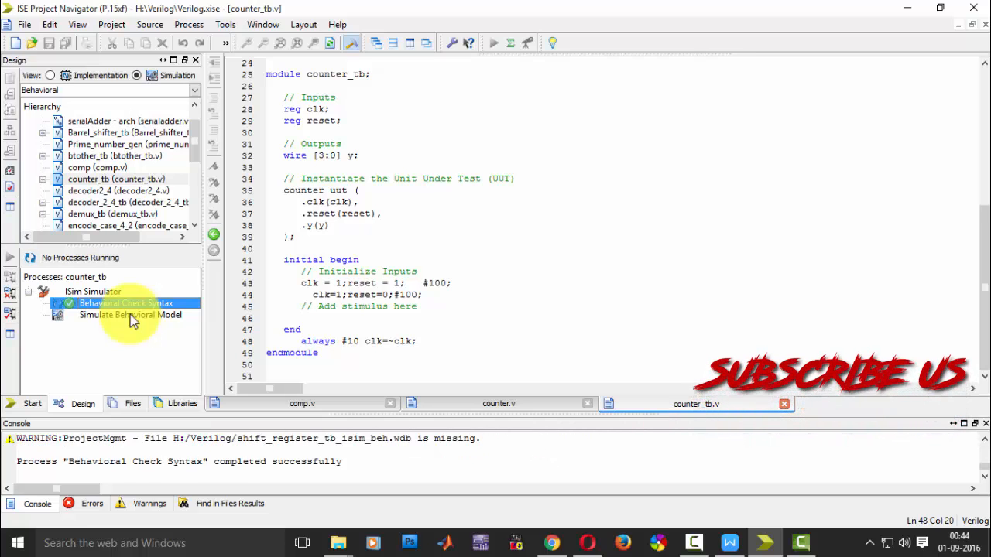
pyautogui.doubleClick(130, 314)
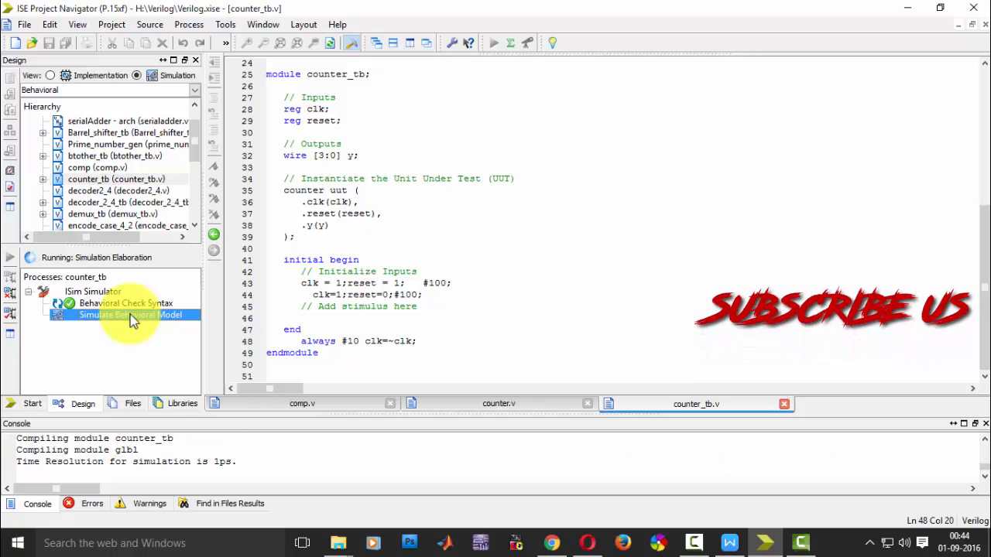
pyautogui.doubleClick(128, 314)
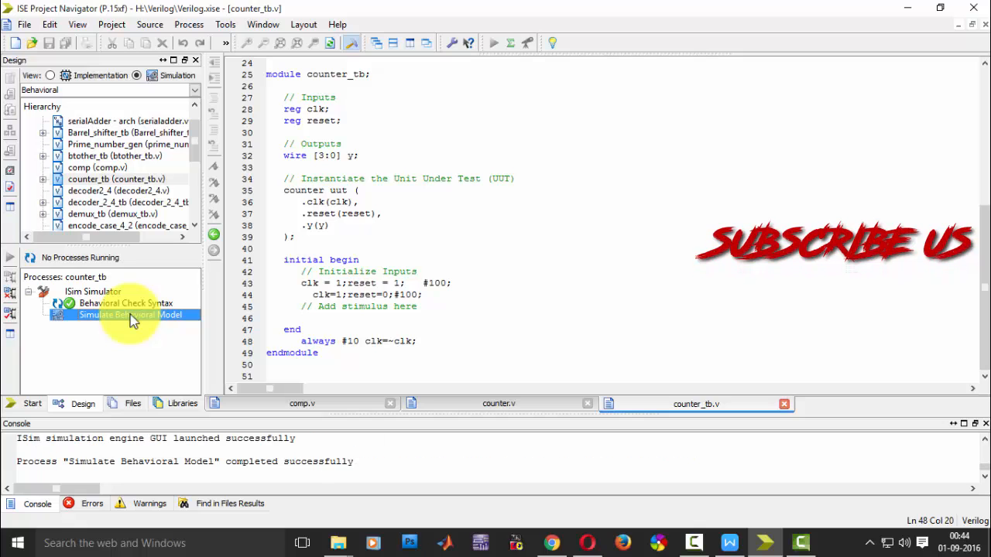
pyautogui.doubleClick(127, 314)
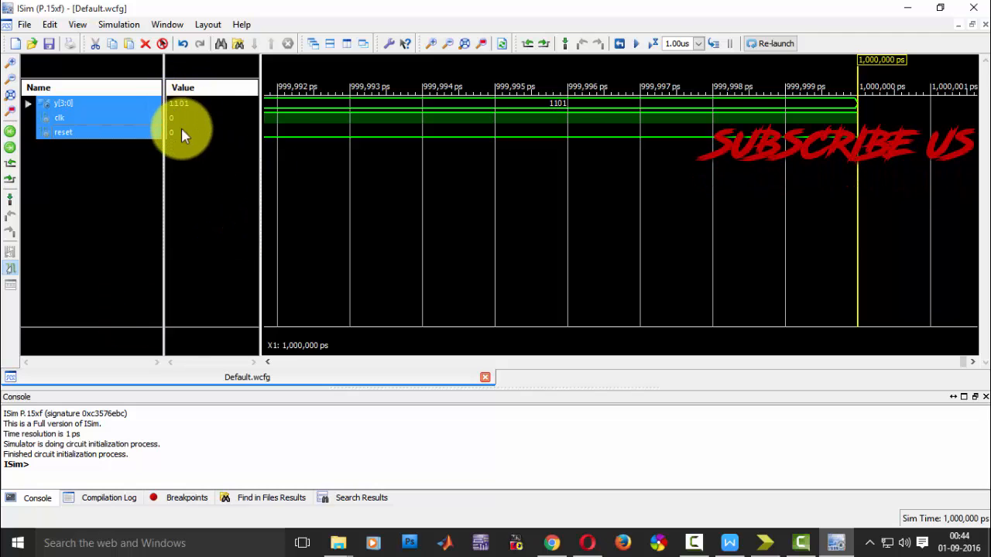
# - Zoom out the ISim waveform until y[3:0] shows the count values on each clock edge
pyautogui.click(59, 117)
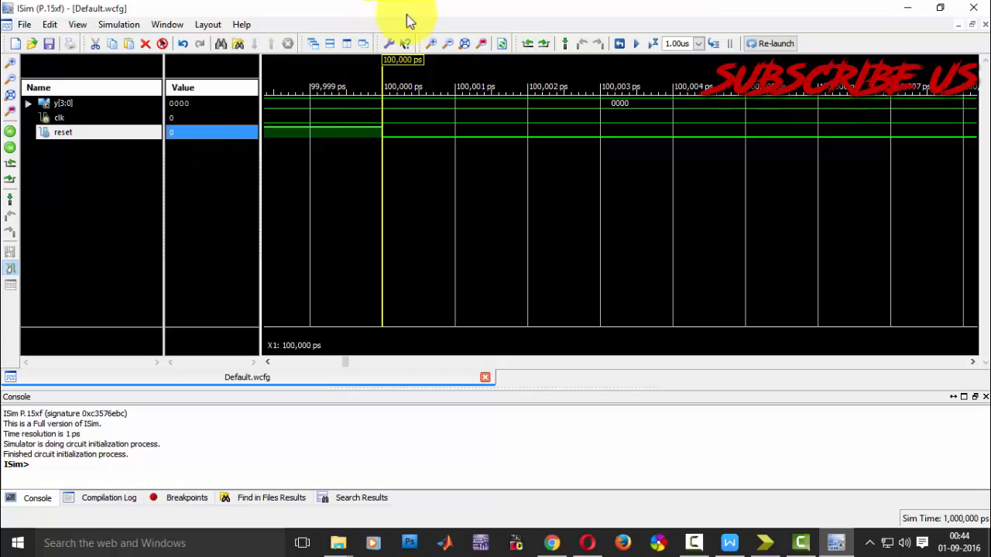
pyautogui.click(448, 44)
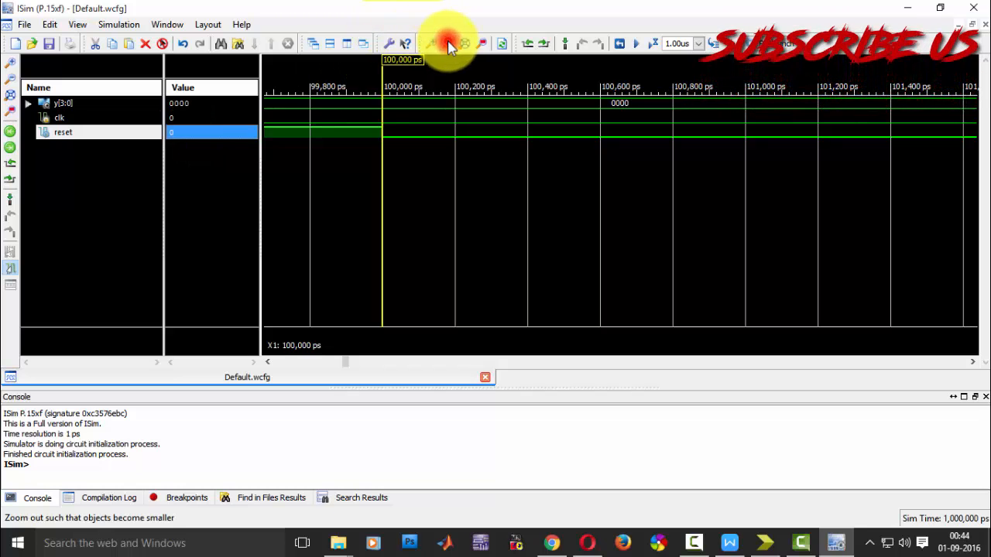
pyautogui.click(449, 43)
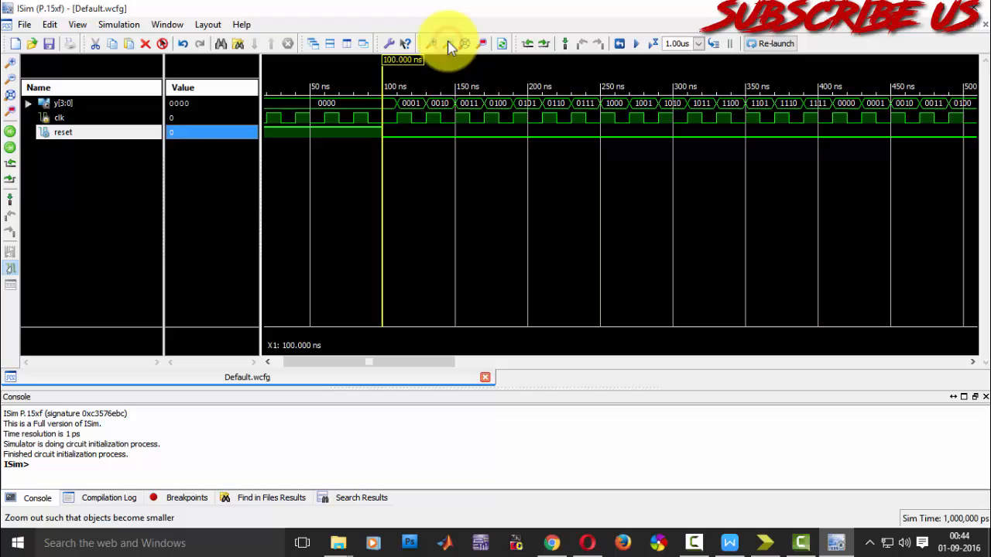